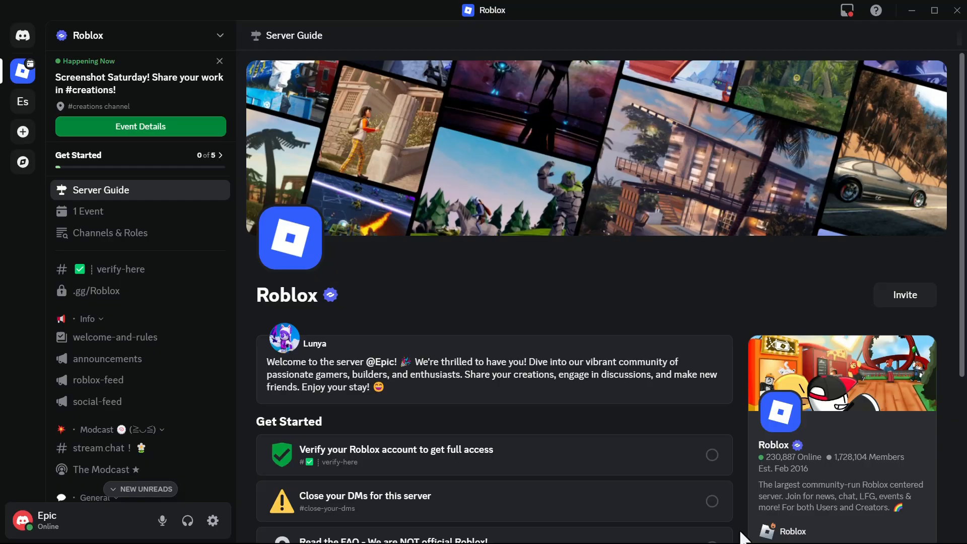
mouse_move(212, 520)
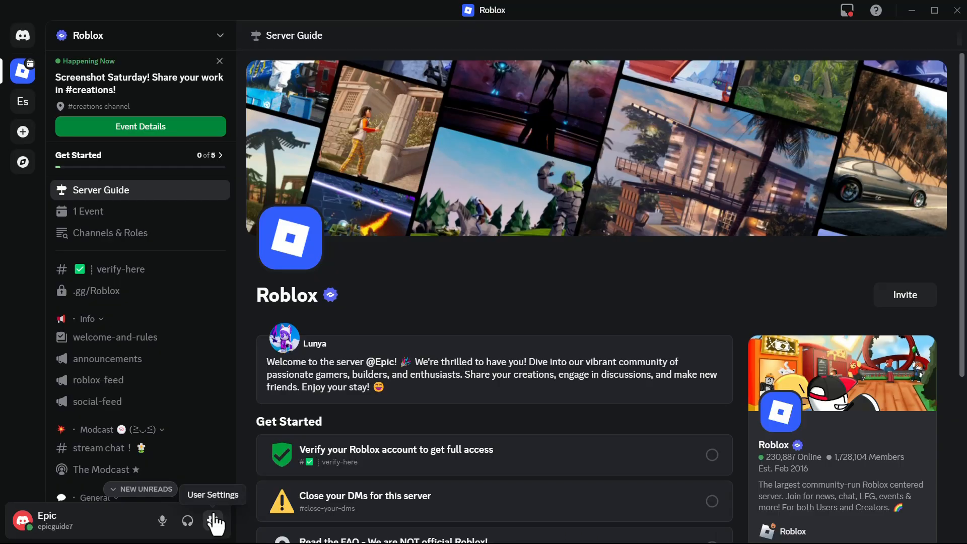
Step: Reach the Debugging panel under Voice & Video in User Settings
left_click(213, 521)
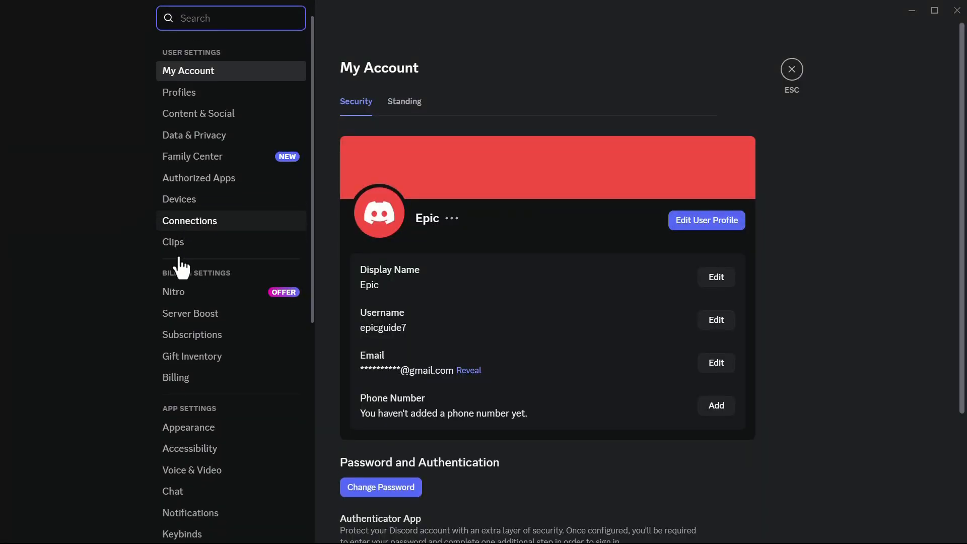
scroll("down", 3)
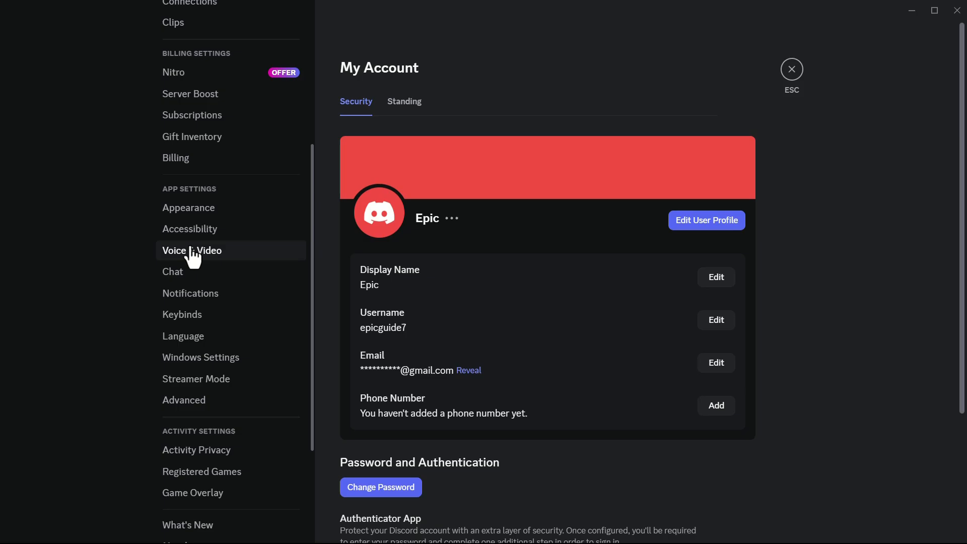
left_click(192, 251)
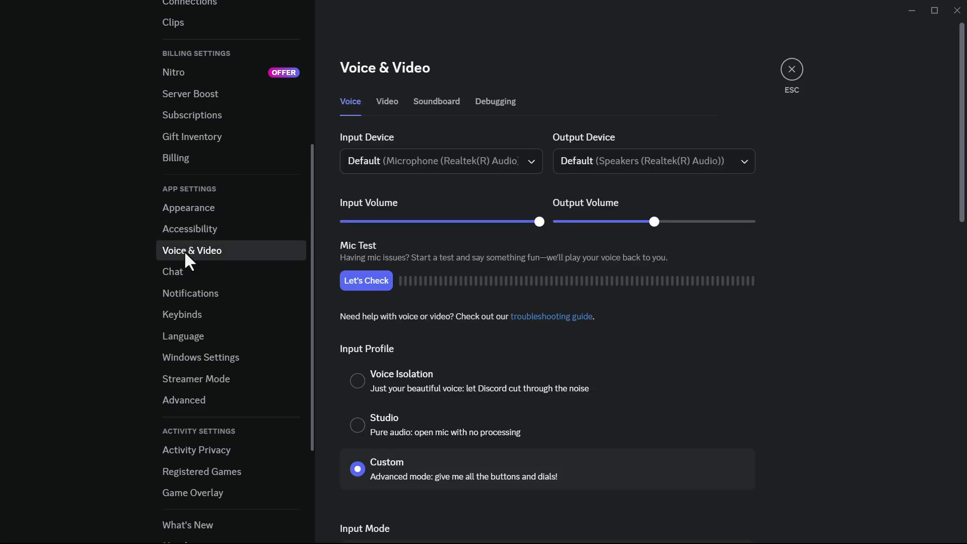
left_click(494, 101)
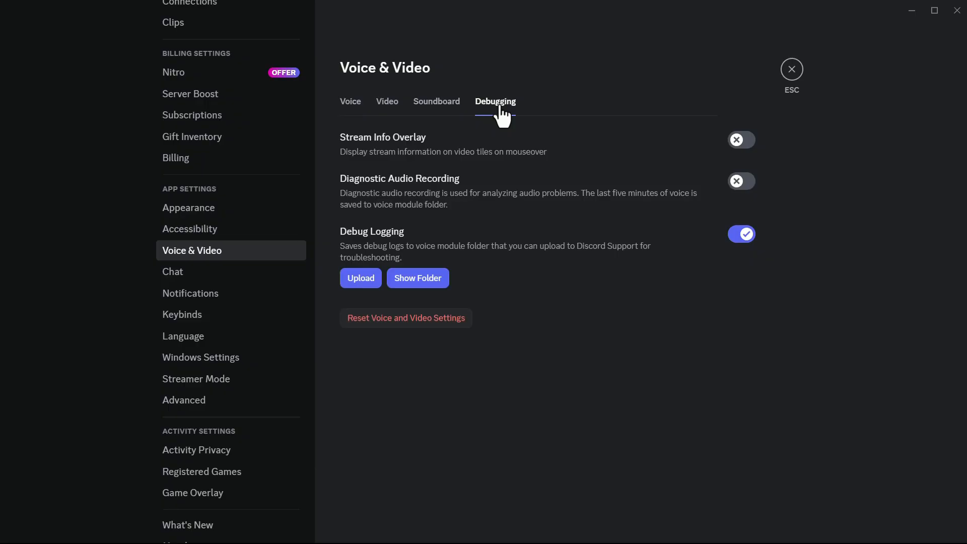
Step: Switch Debug Logging off and confirm with Okay so Discord relaunches
left_click(741, 234)
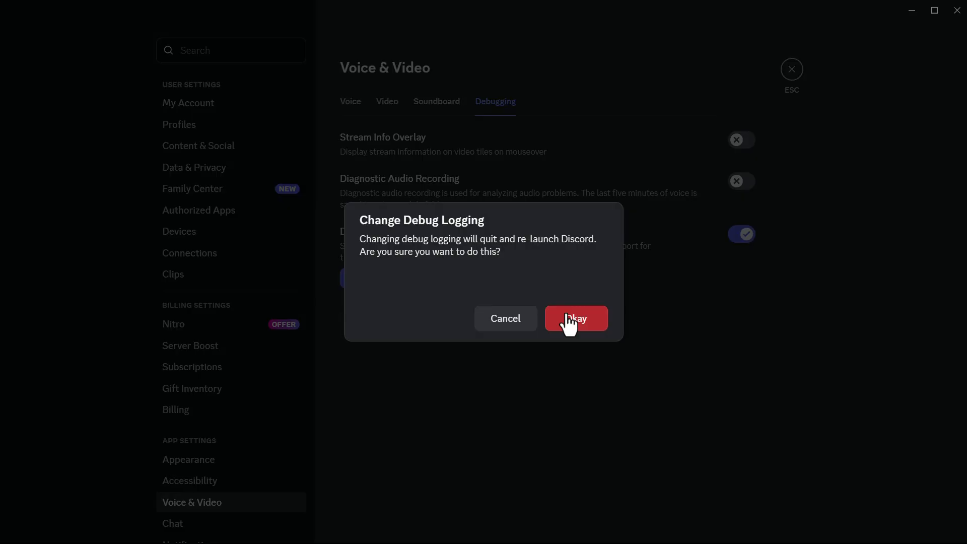
left_click(575, 318)
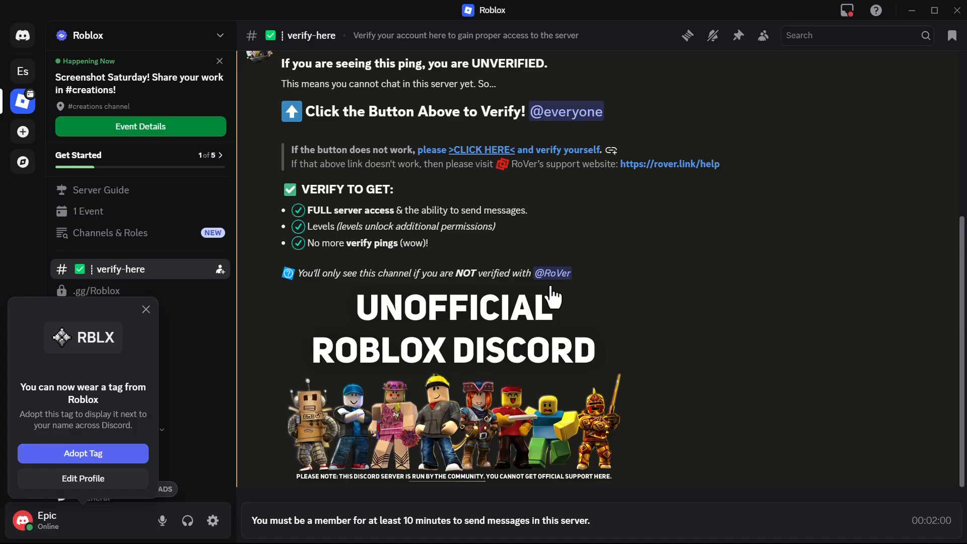
mouse_move(362, 404)
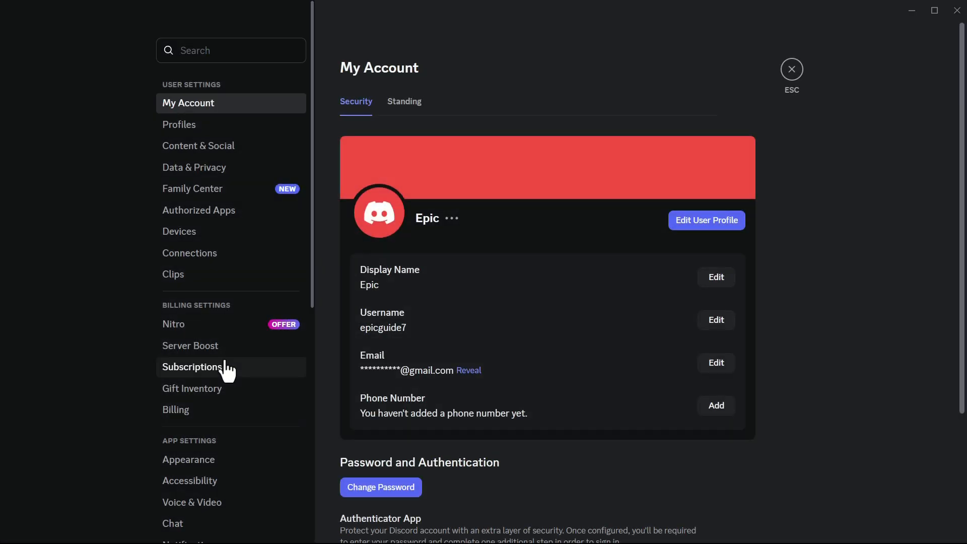
Step: Switch Hardware Acceleration off in Advanced settings and confirm Change & Restart
scroll("down", 3)
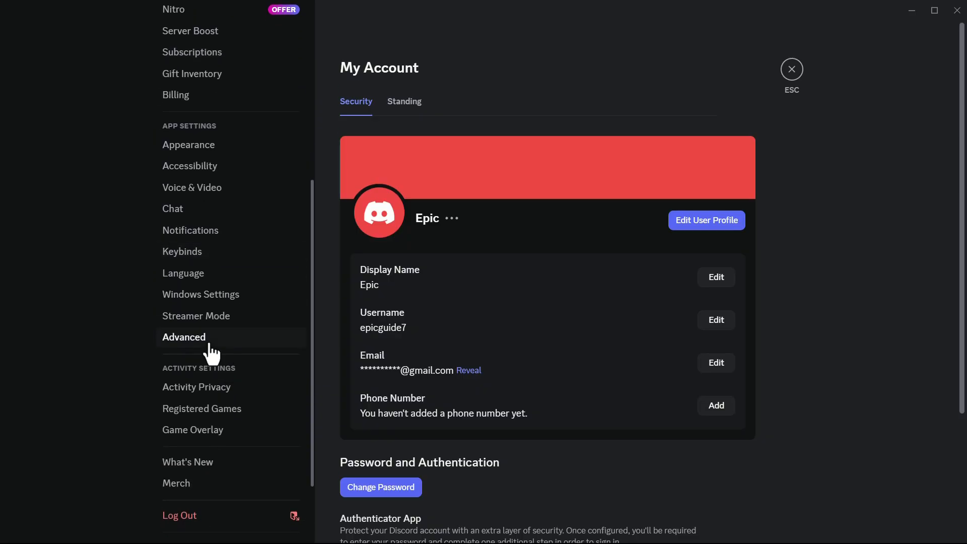
left_click(183, 337)
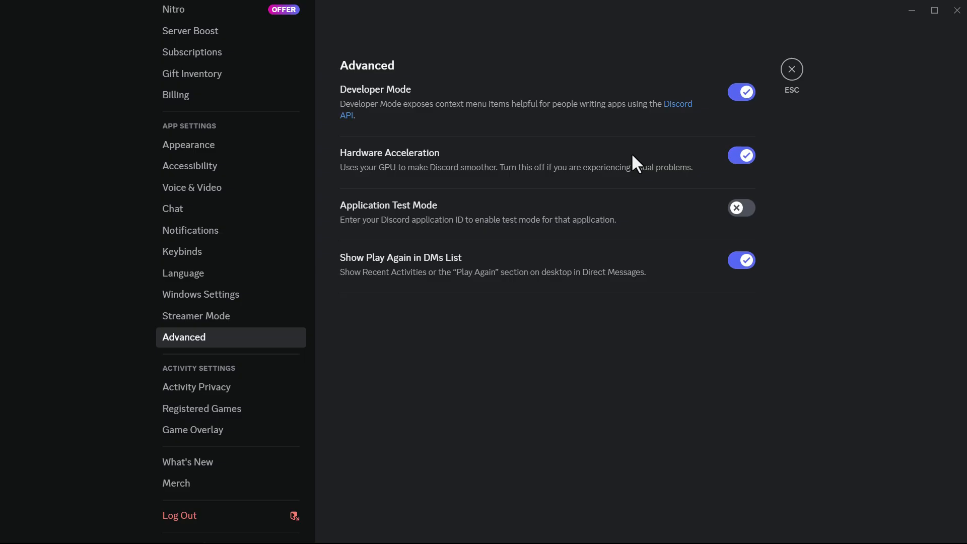
left_click(741, 155)
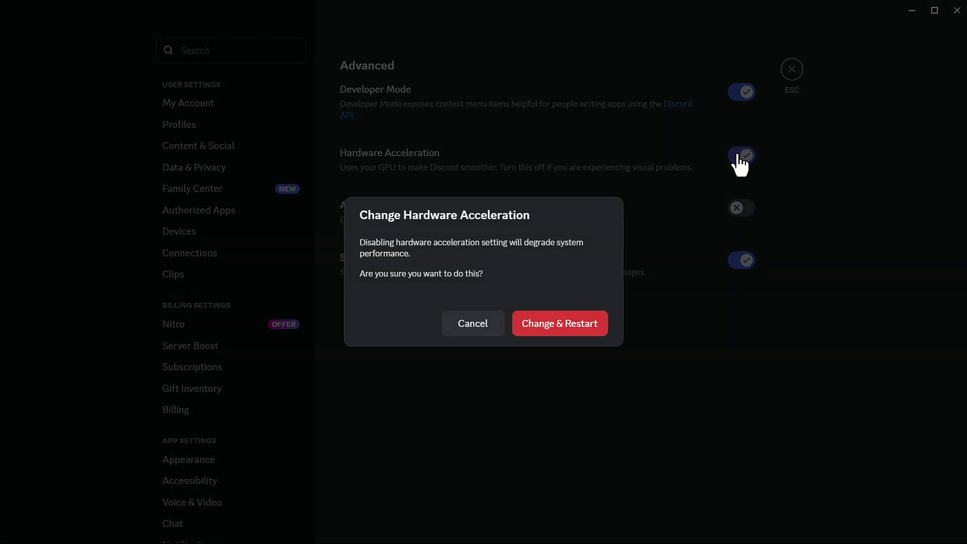
left_click(558, 322)
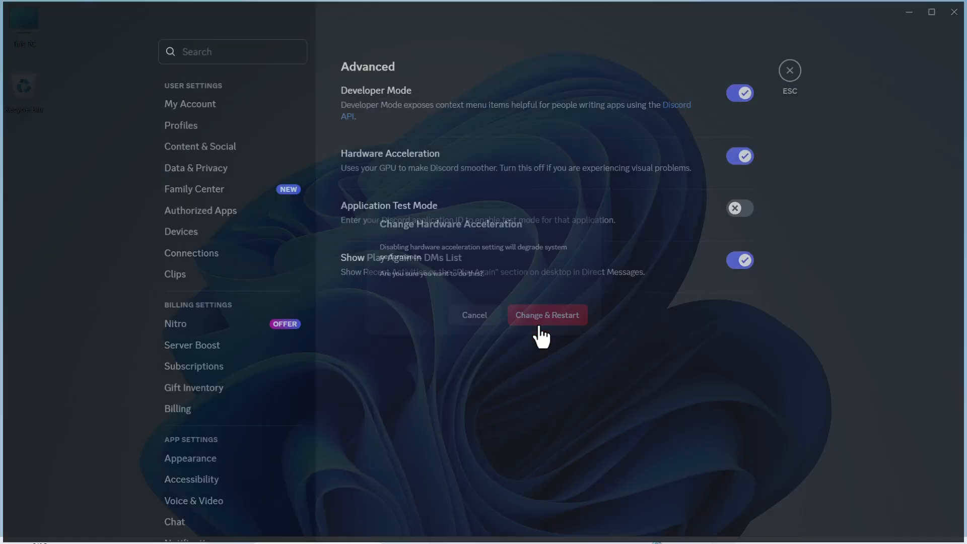
left_click(546, 315)
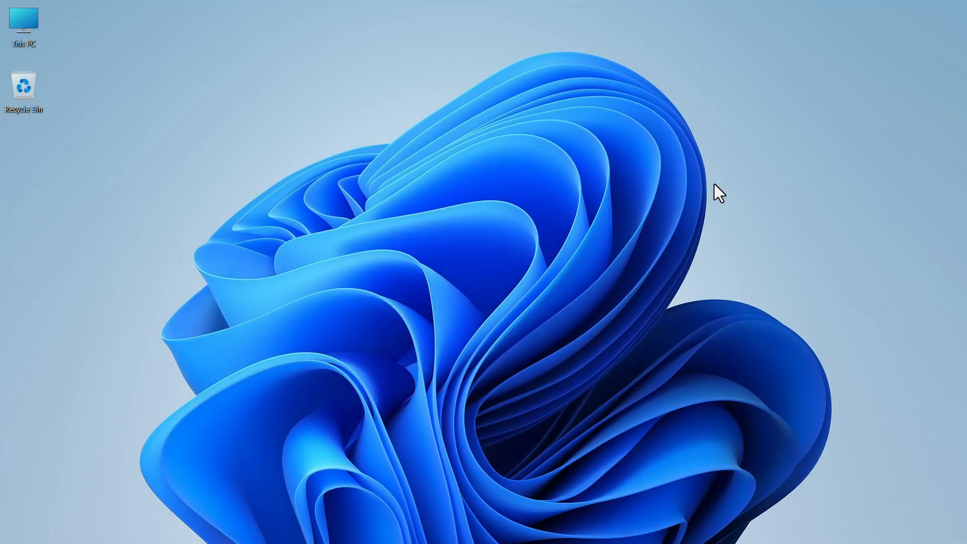
mouse_move(716, 174)
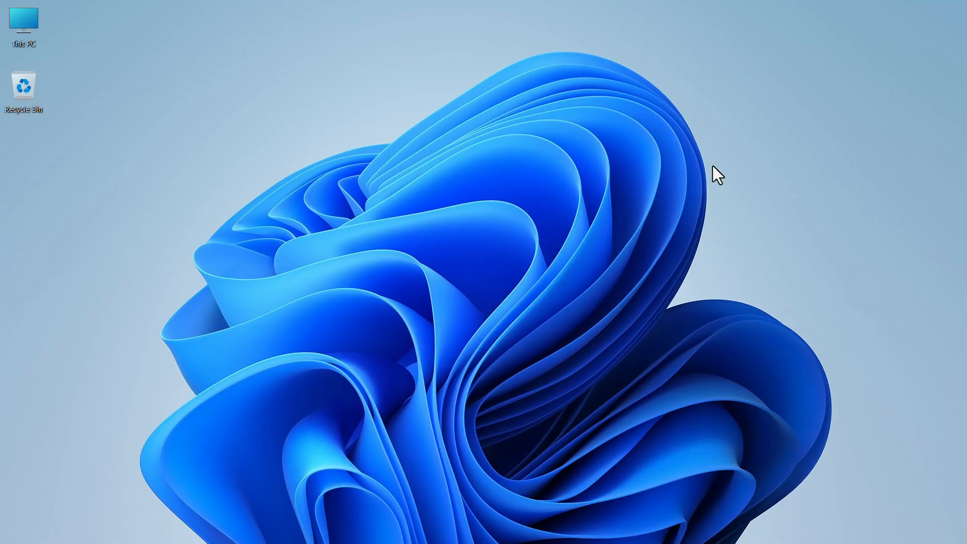
Step: Search Start for 'discord' and open the Discord app's file location
type("discord")
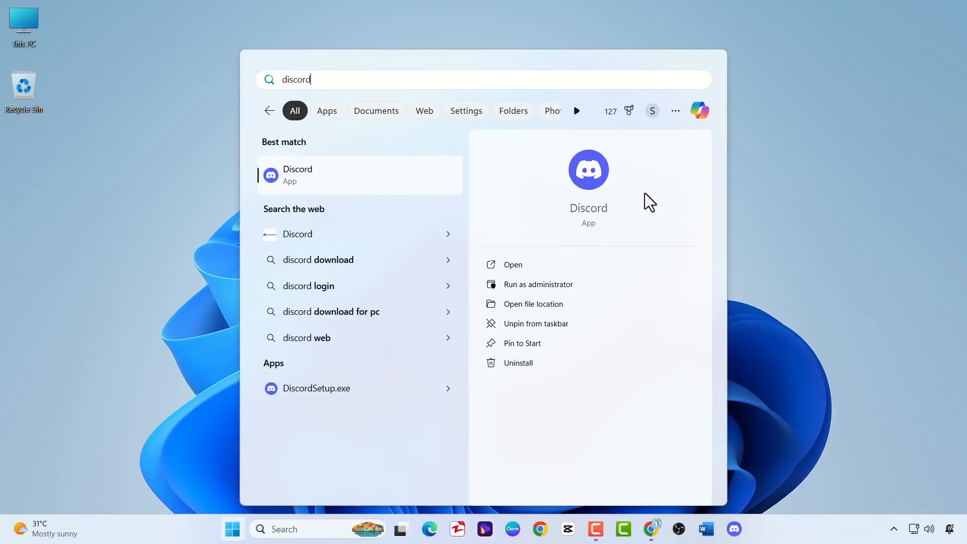
mouse_move(606, 227)
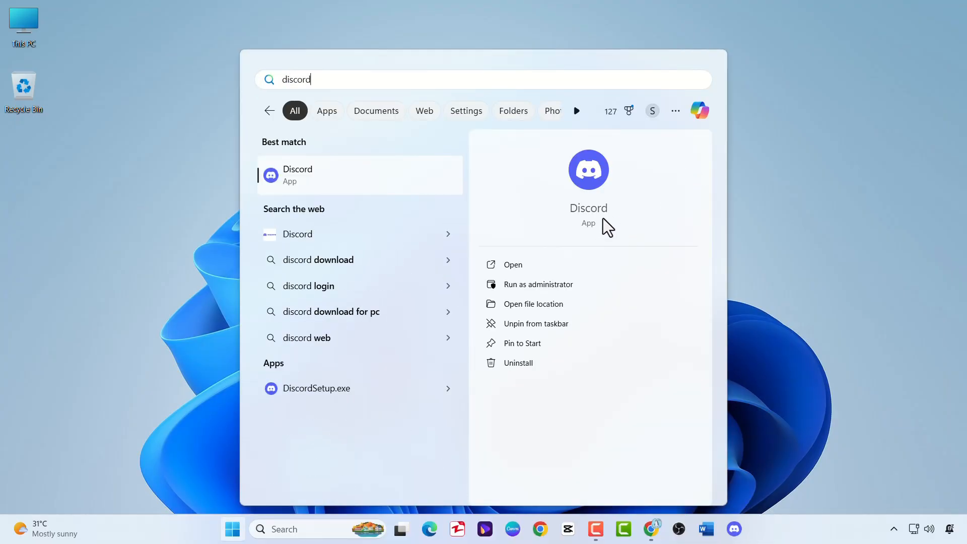
left_click(533, 303)
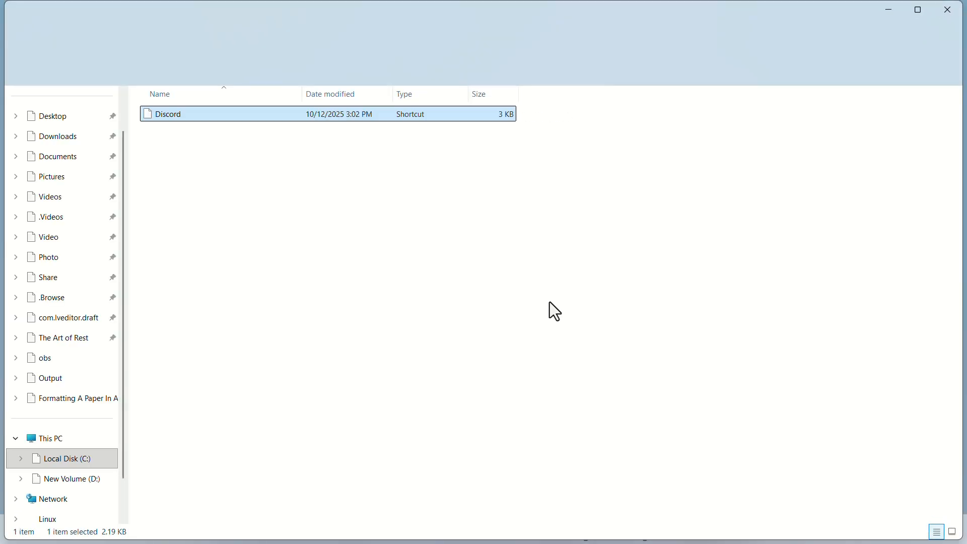
Step: Follow the Discord shortcut to its install folder and enter app-1.0.9211
right_click(165, 114)
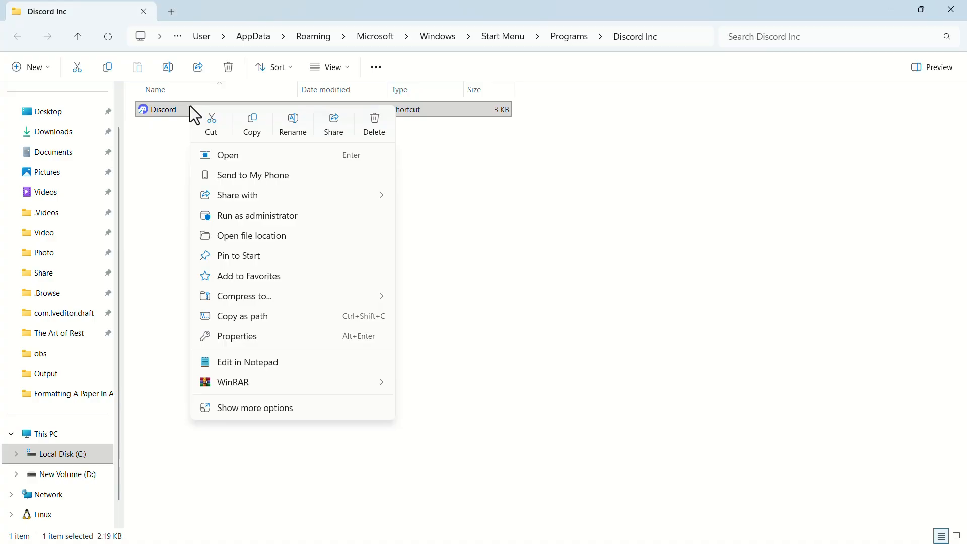
left_click(252, 235)
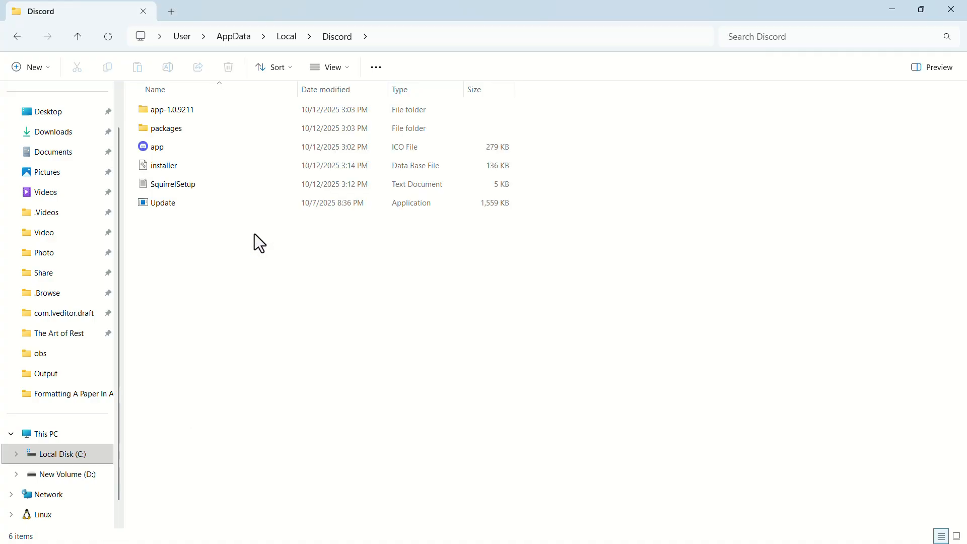
mouse_move(213, 123)
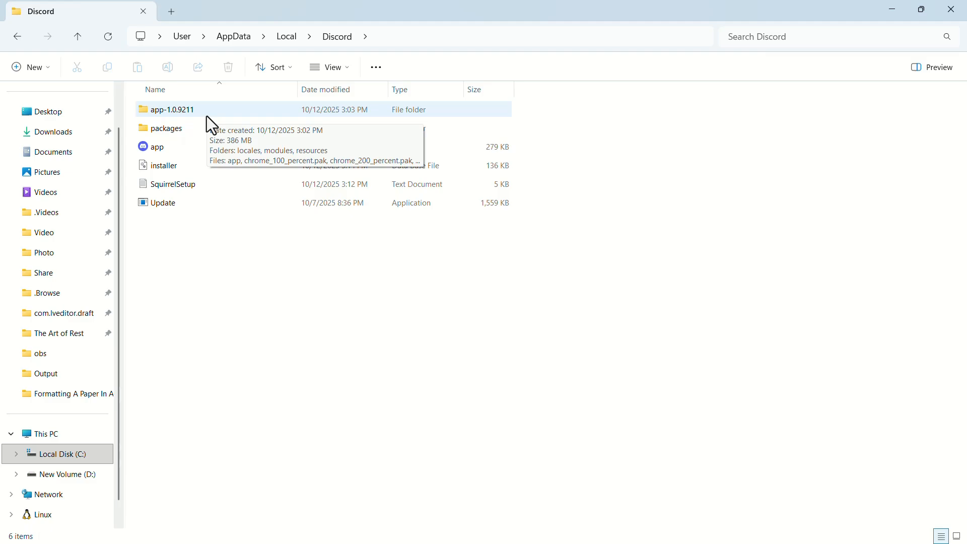
double_click(171, 109)
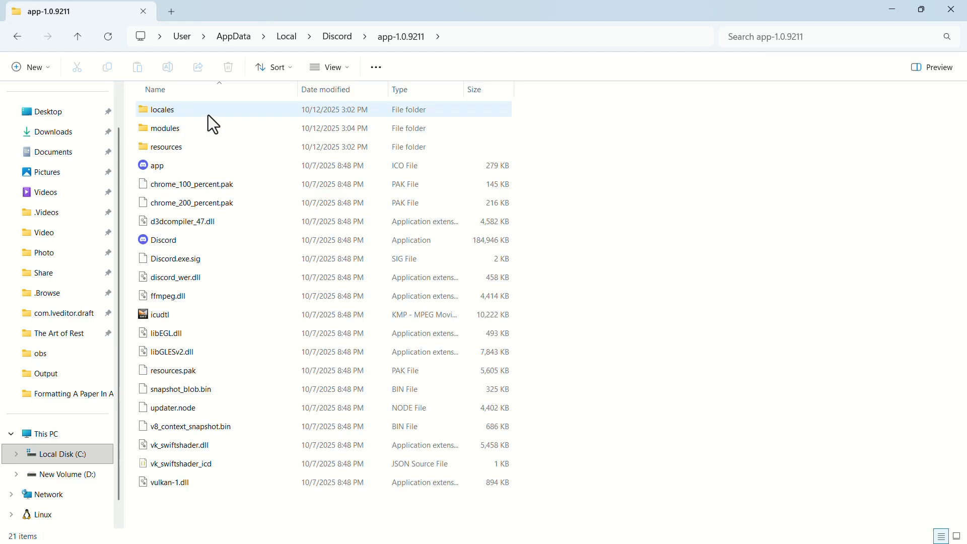
Step: Select the Discord.exe application file in the app-1.0.9211 folder
left_click(166, 240)
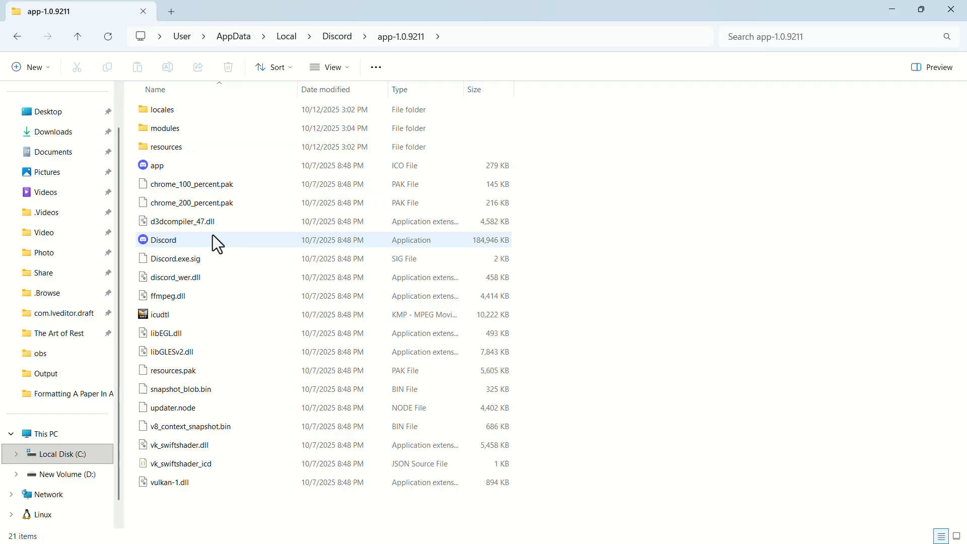
left_click(157, 165)
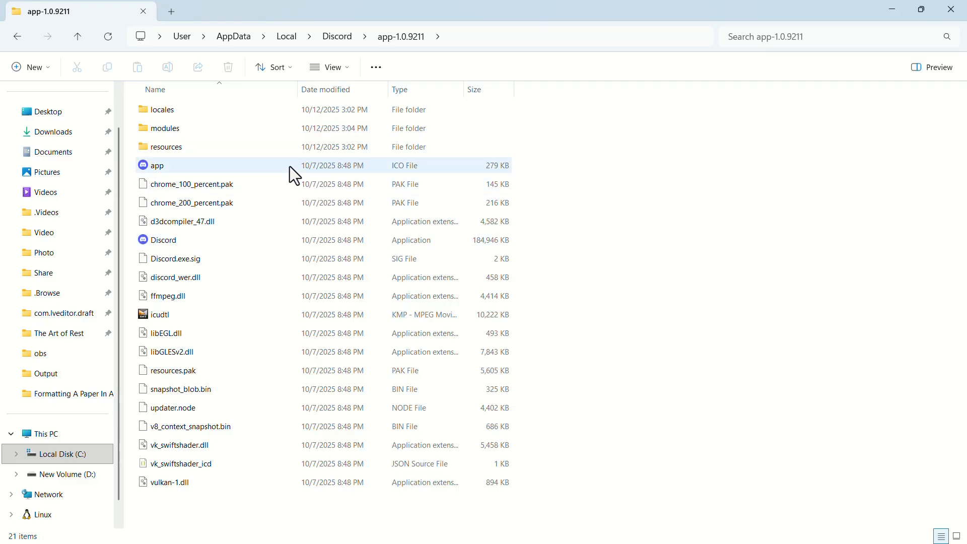
left_click(164, 239)
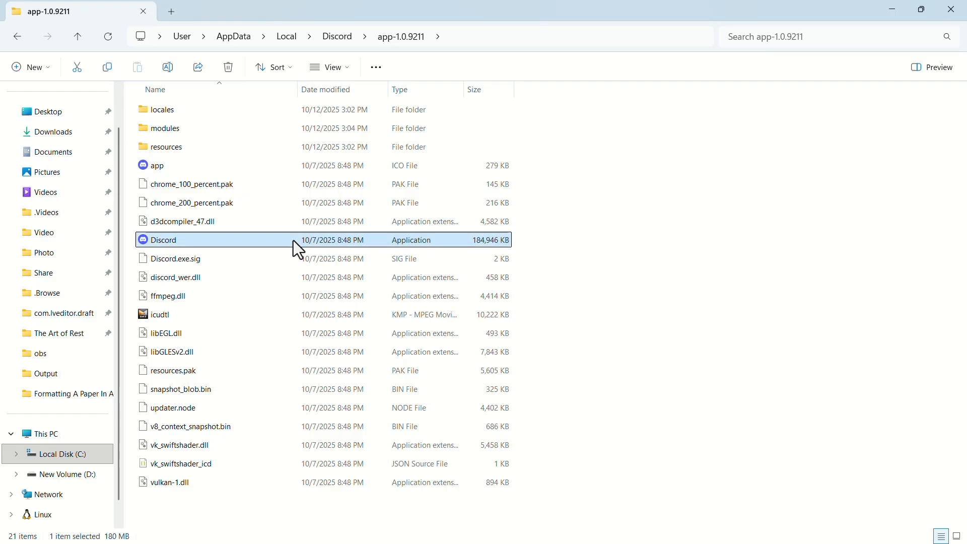
Step: Bring up Discord.exe's Properties on the Compatibility page
right_click(186, 239)
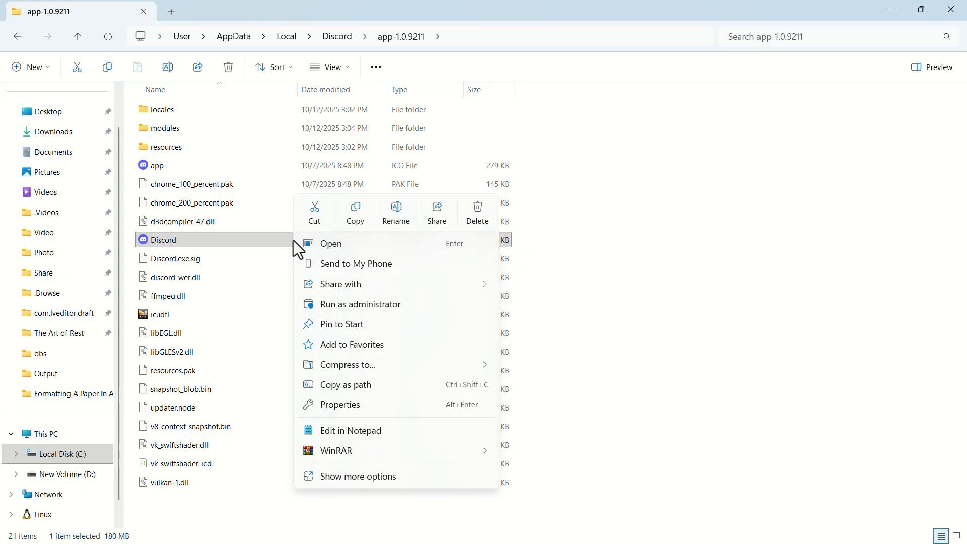
left_click(338, 405)
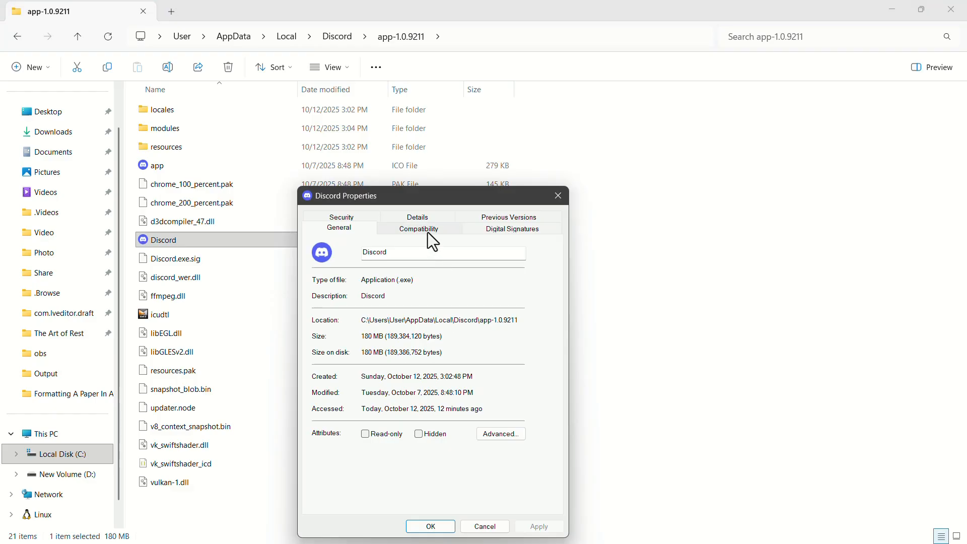
left_click(418, 228)
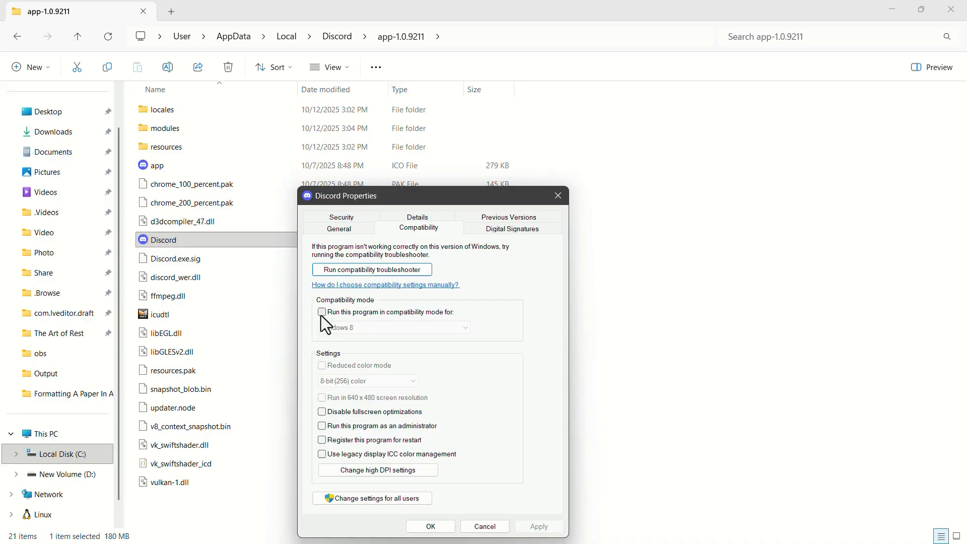
Step: Set compatibility mode to Windows 8 and tick Run this program as an administrator
left_click(322, 311)
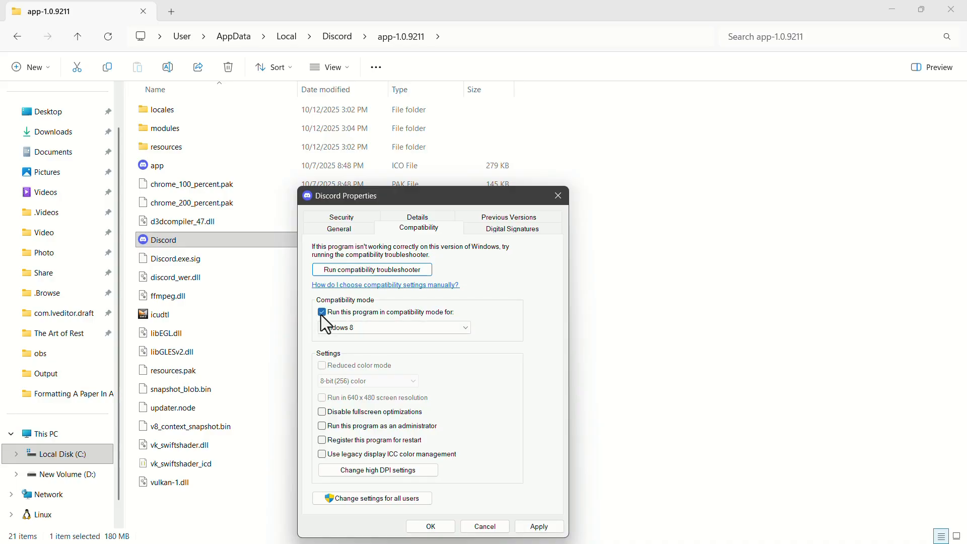
left_click(394, 326)
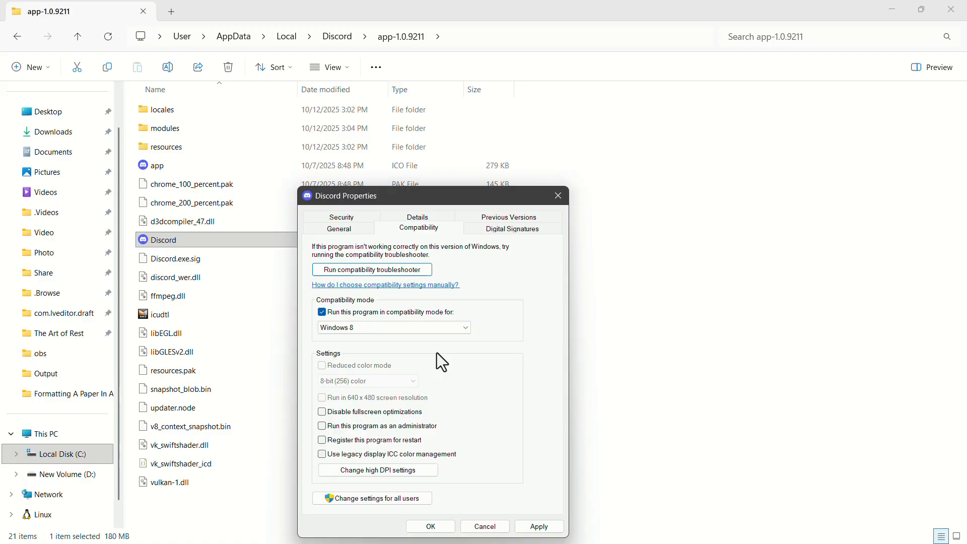
left_click(321, 425)
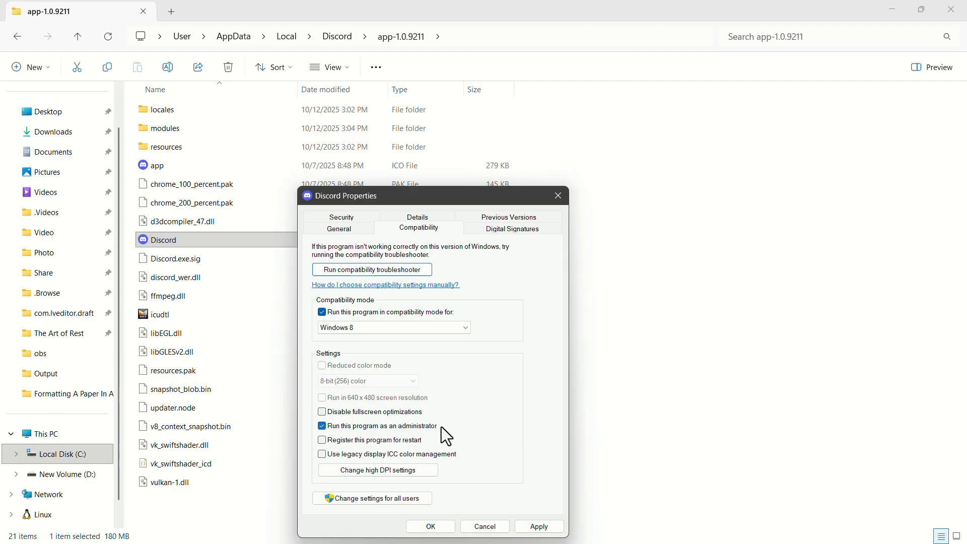